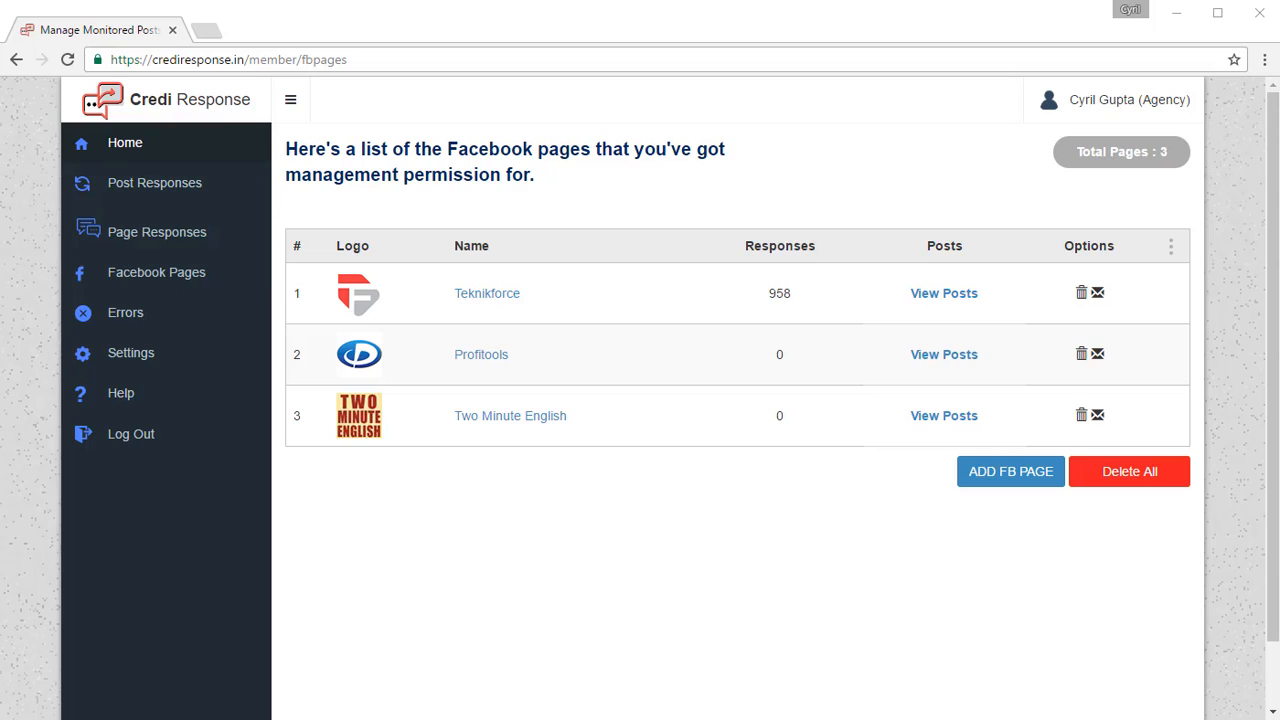
mouse_move(452, 498)
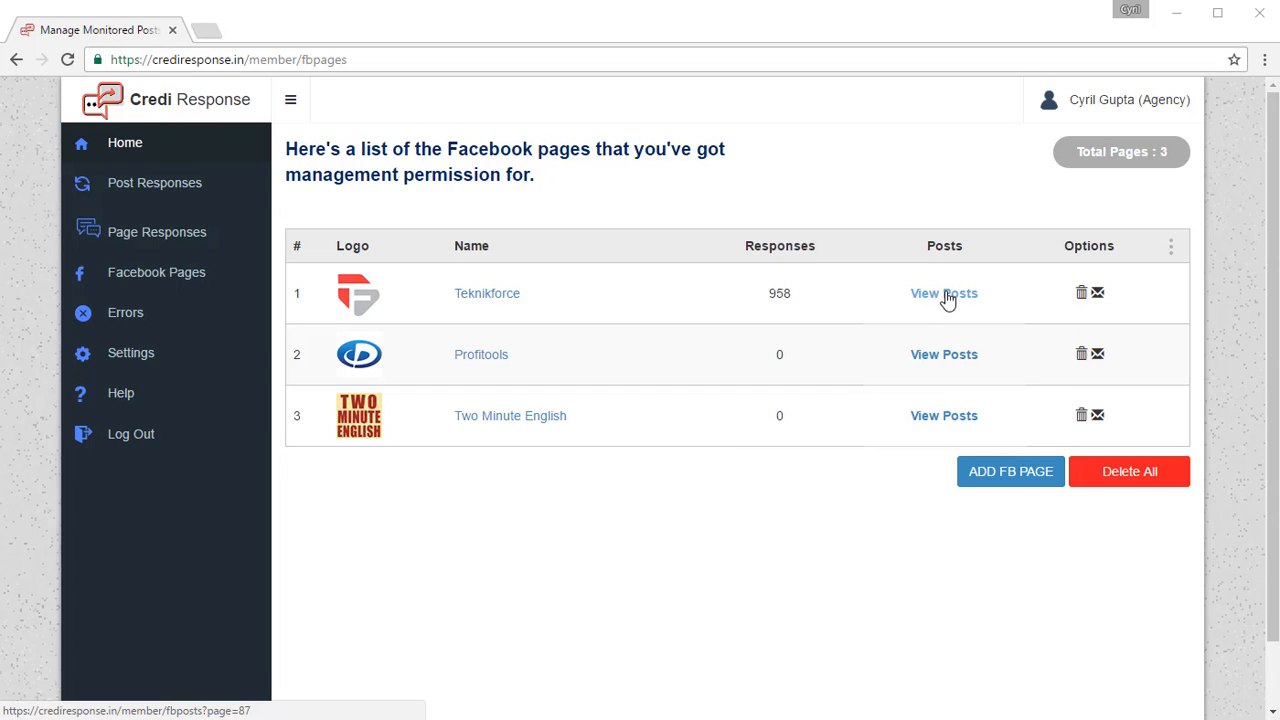
mouse_move(996, 344)
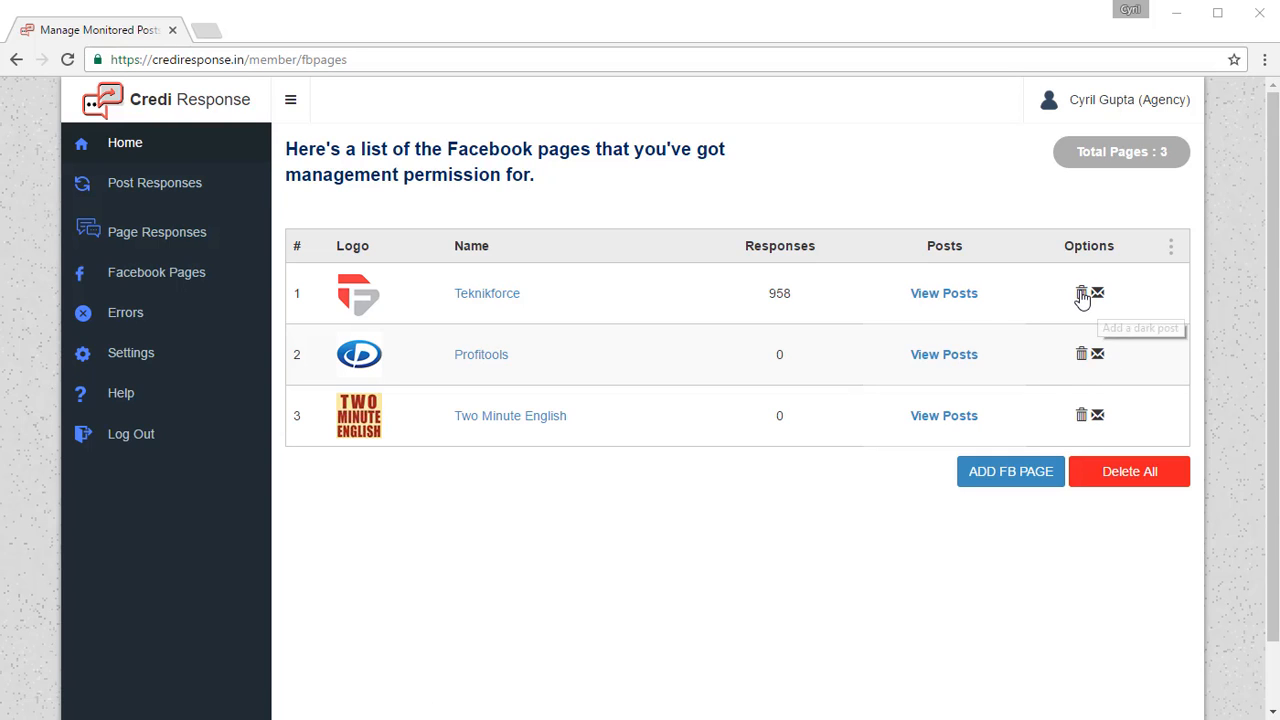
mouse_move(1096, 292)
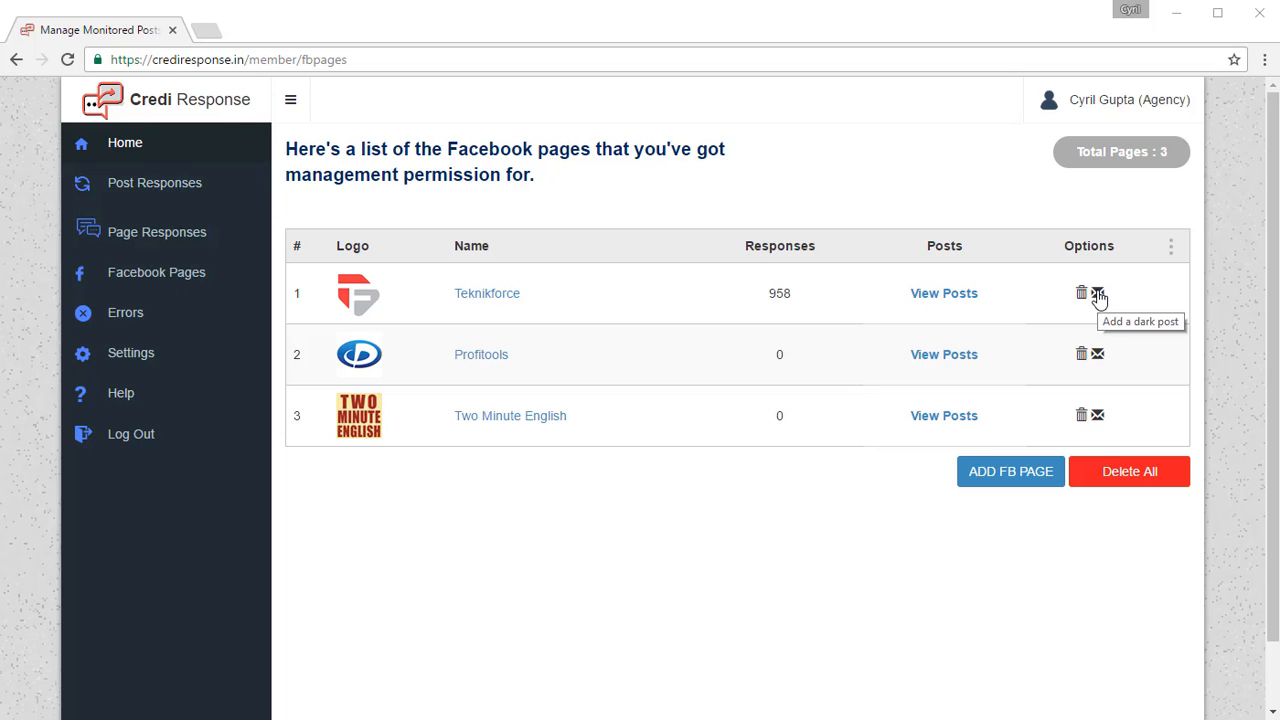
- Start adding a dark post for the Teknikforce page and ready the Dark post ID field
click(1098, 292)
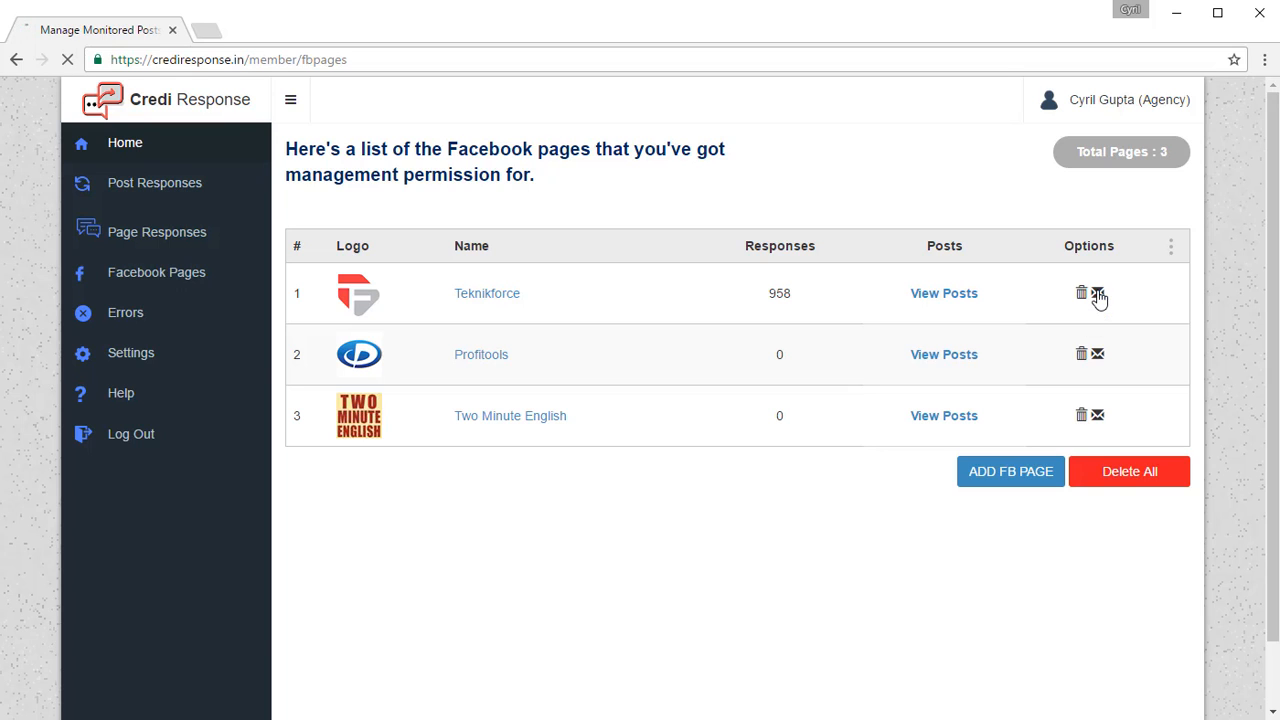
click(1096, 292)
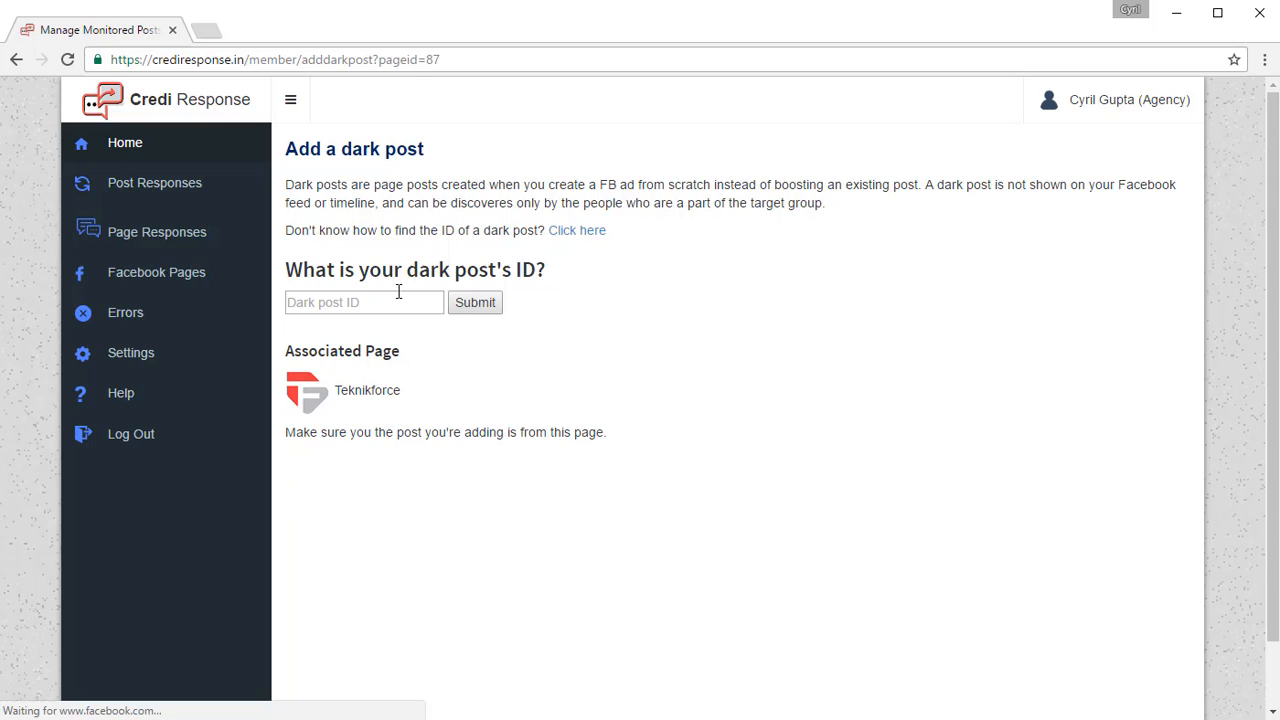
mouse_move(356, 302)
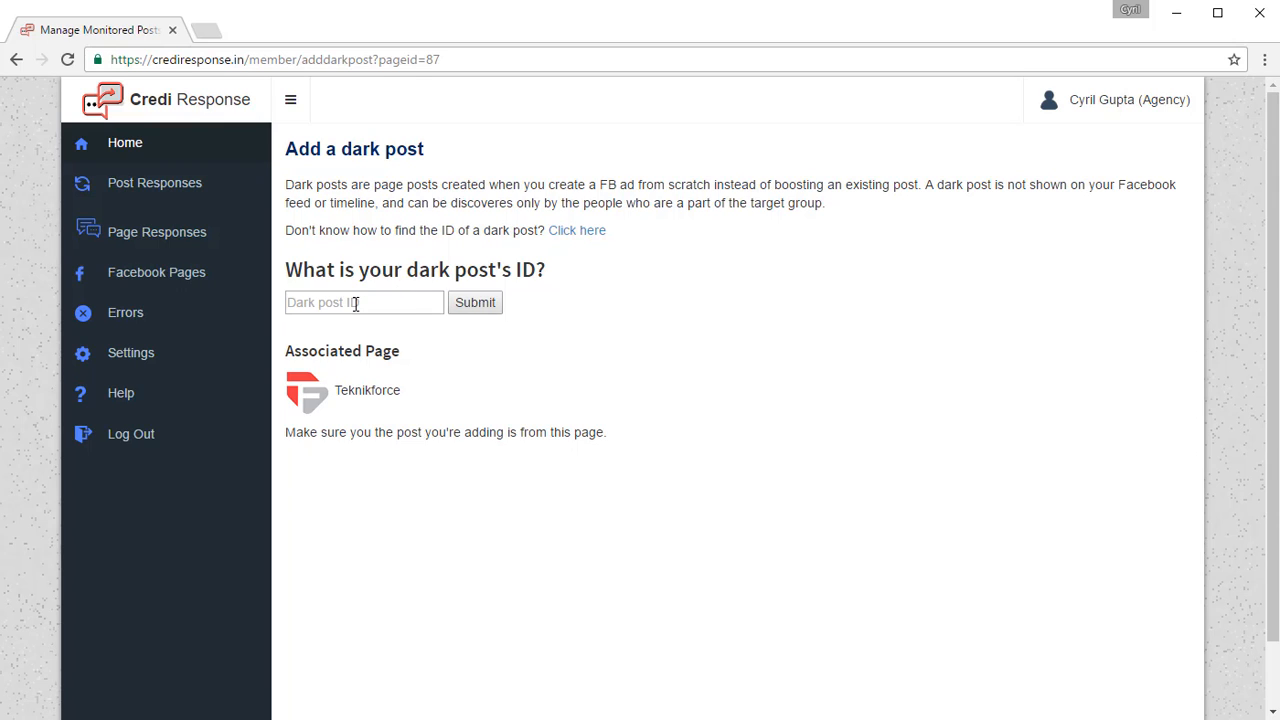
click(364, 302)
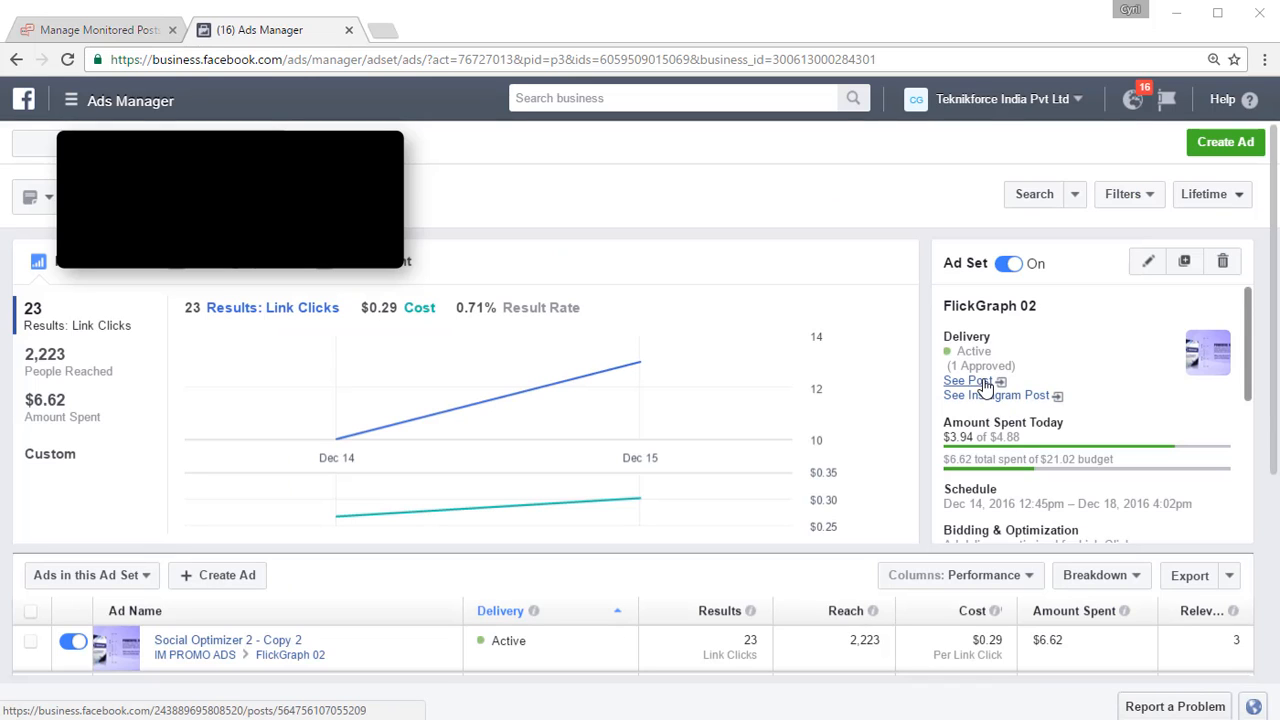
click(966, 380)
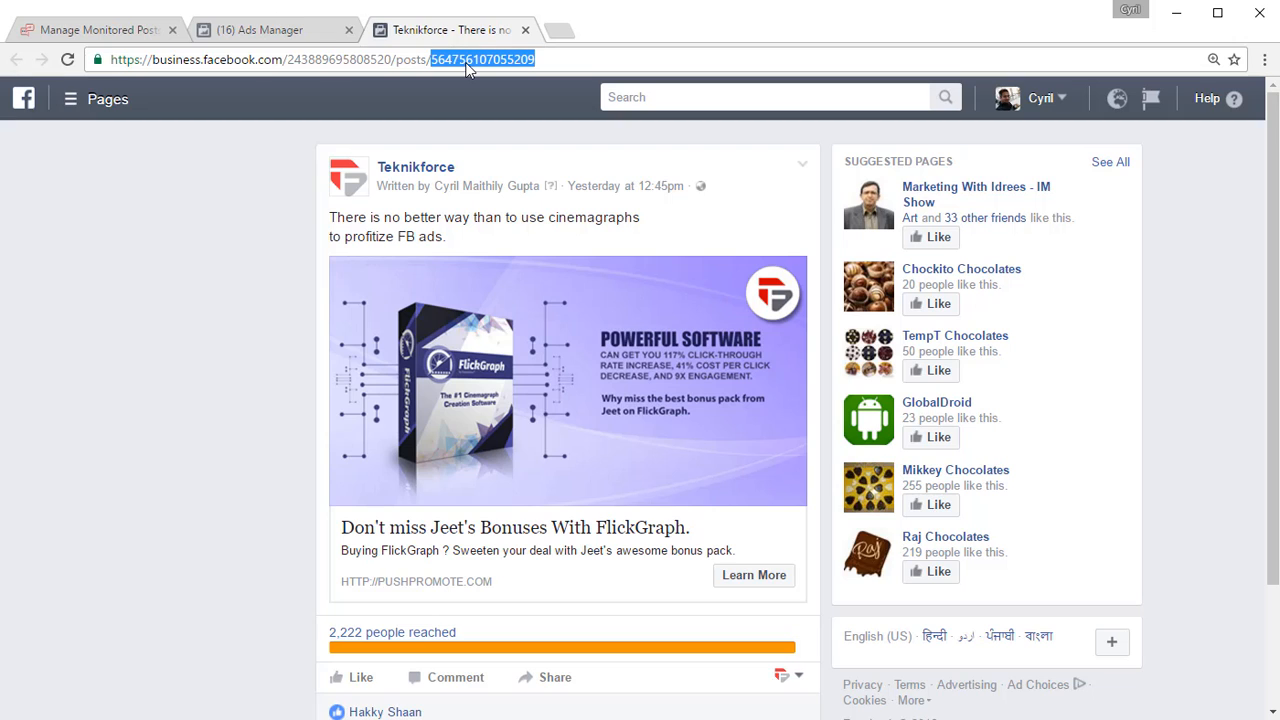
click(96, 30)
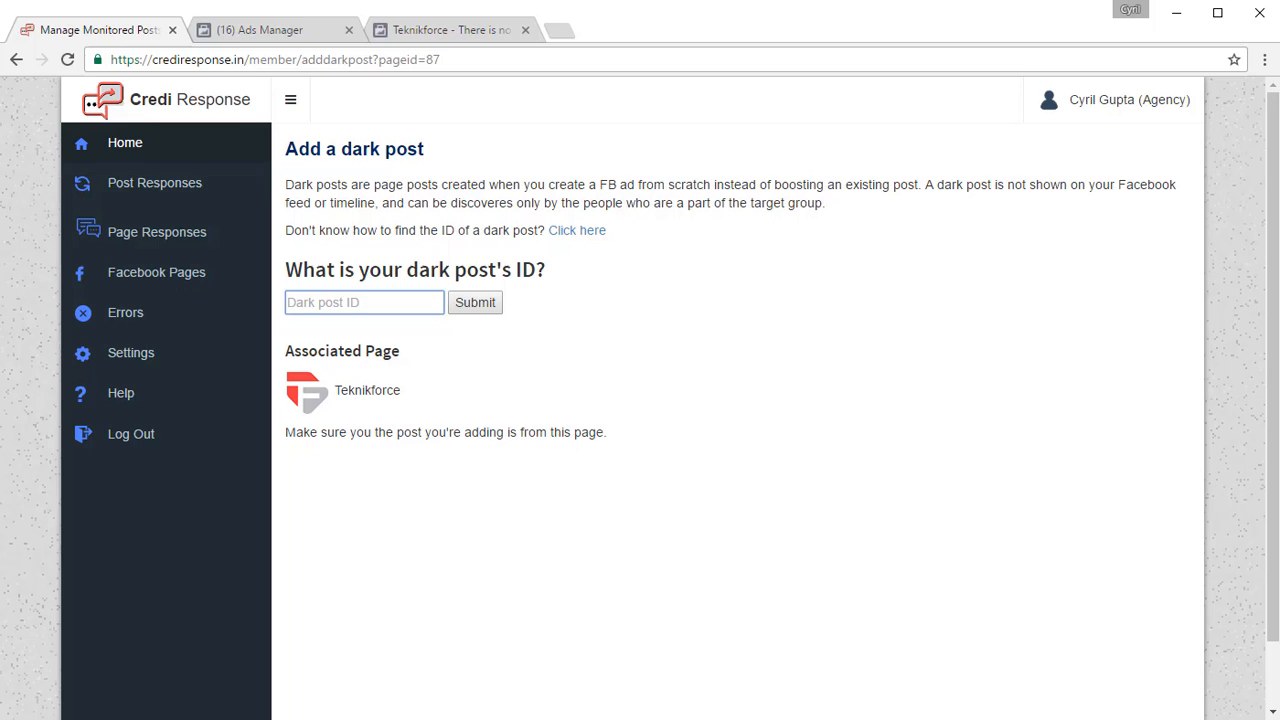
text(564756107055209)
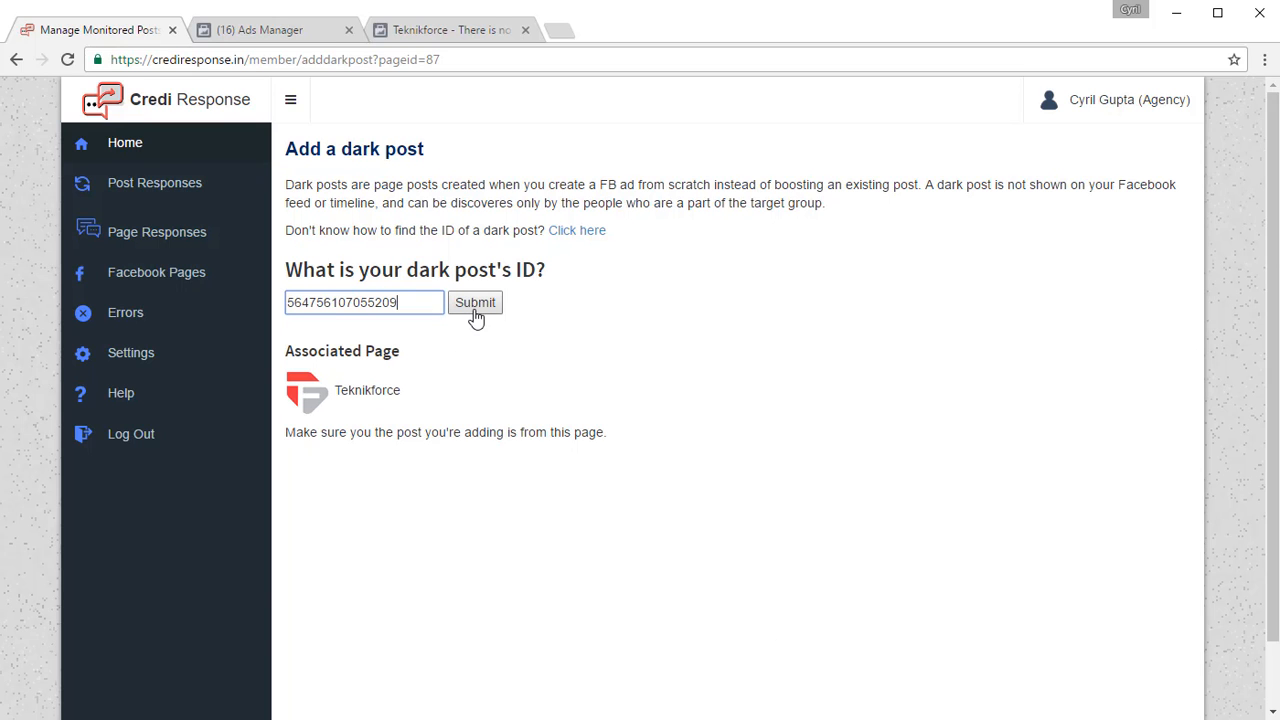
click(476, 302)
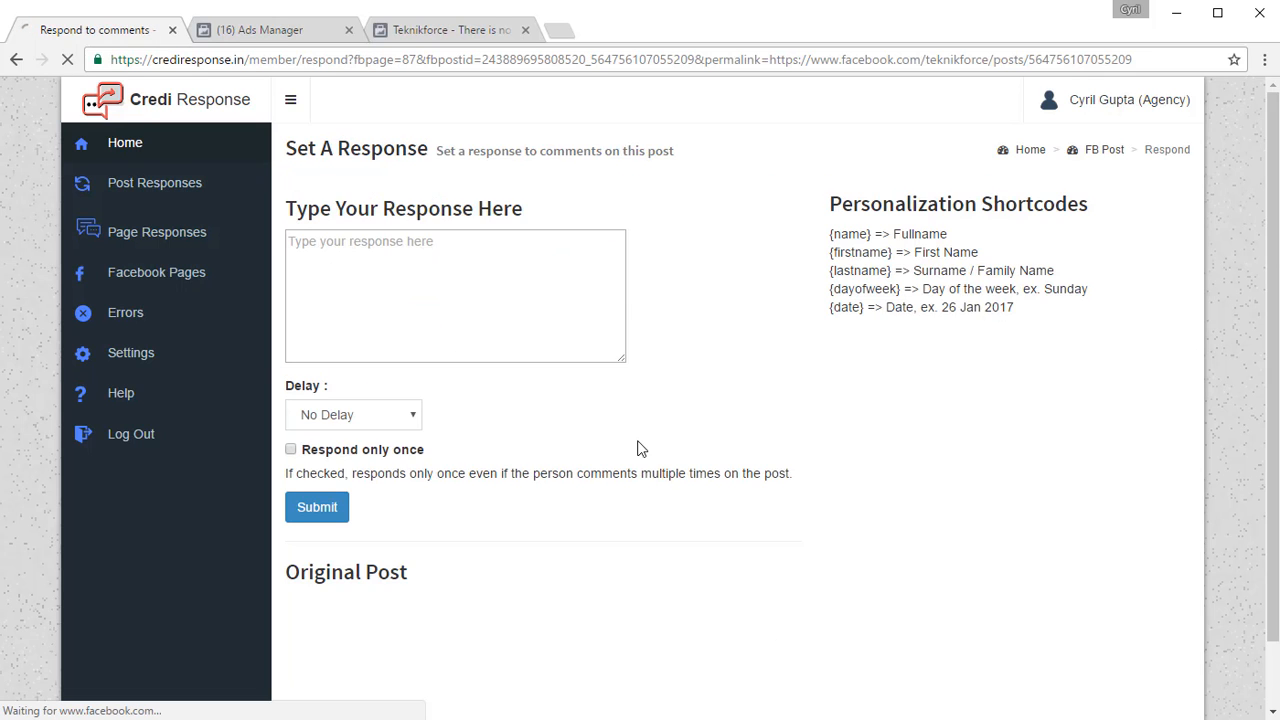
scroll(down, 3)
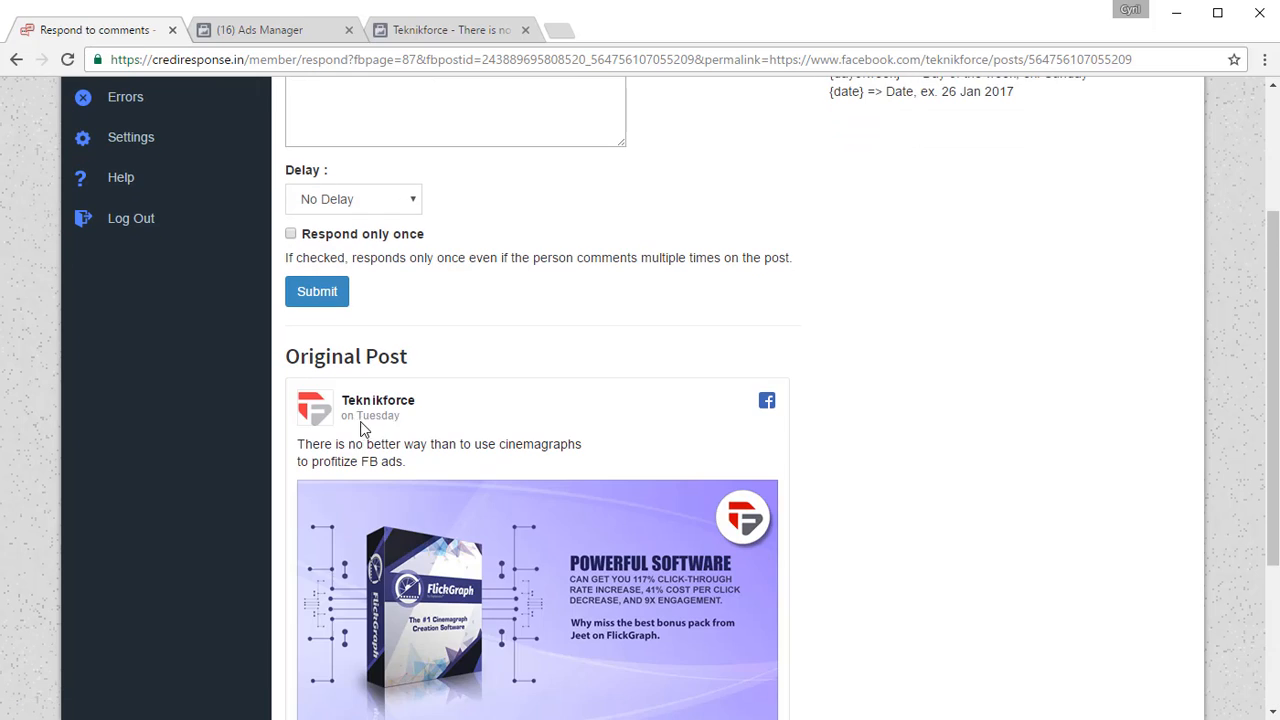
scroll(down, 3)
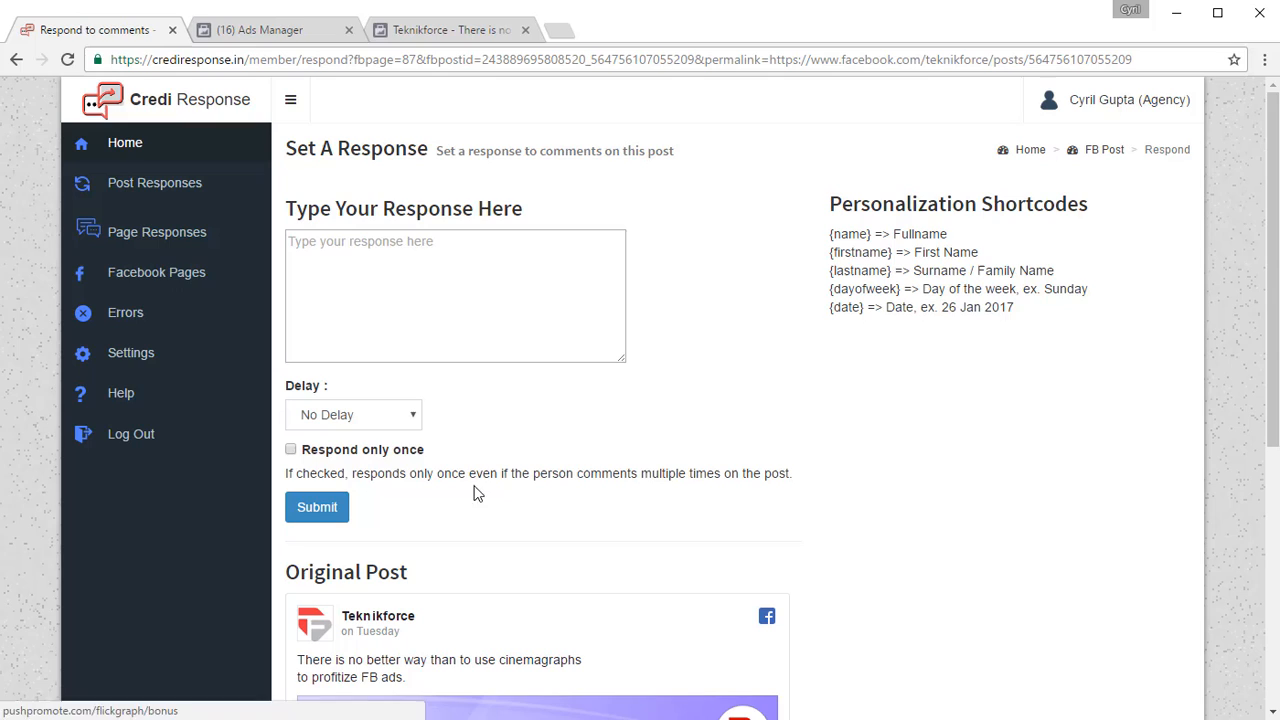
click(456, 296)
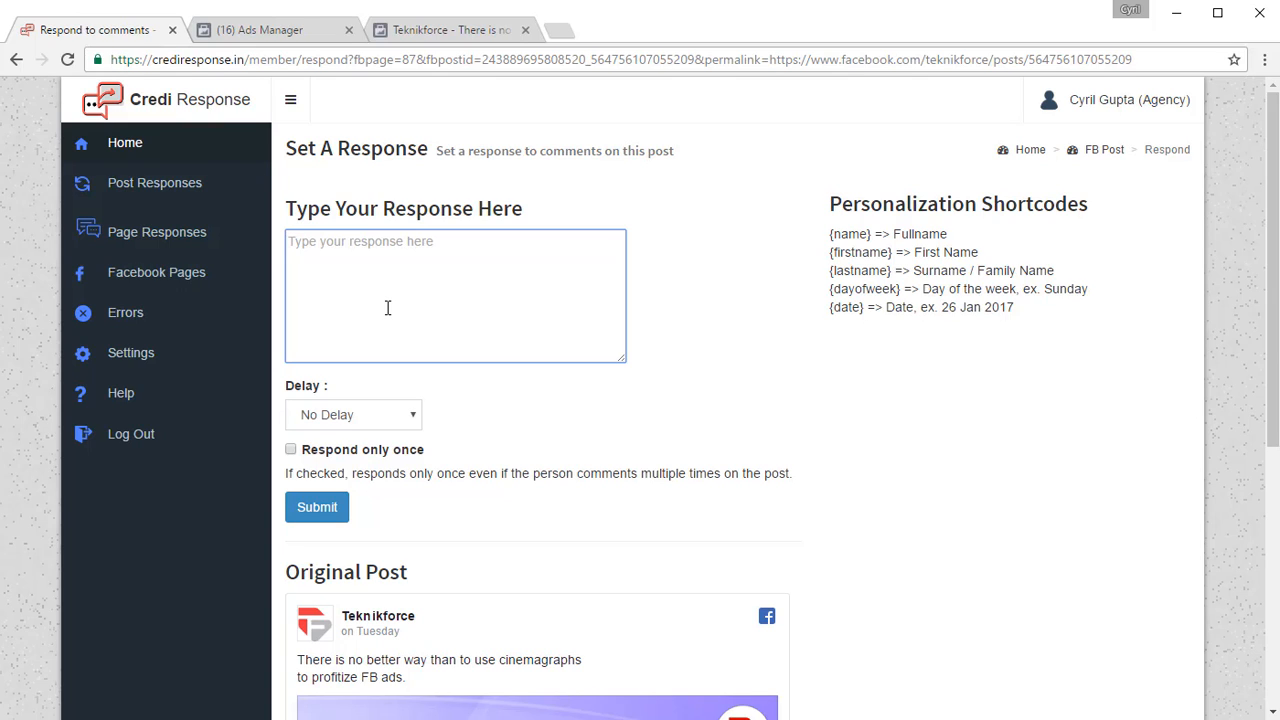
- Save 'Thanks for commenting!' as the dark post's auto-response
text(THanks)
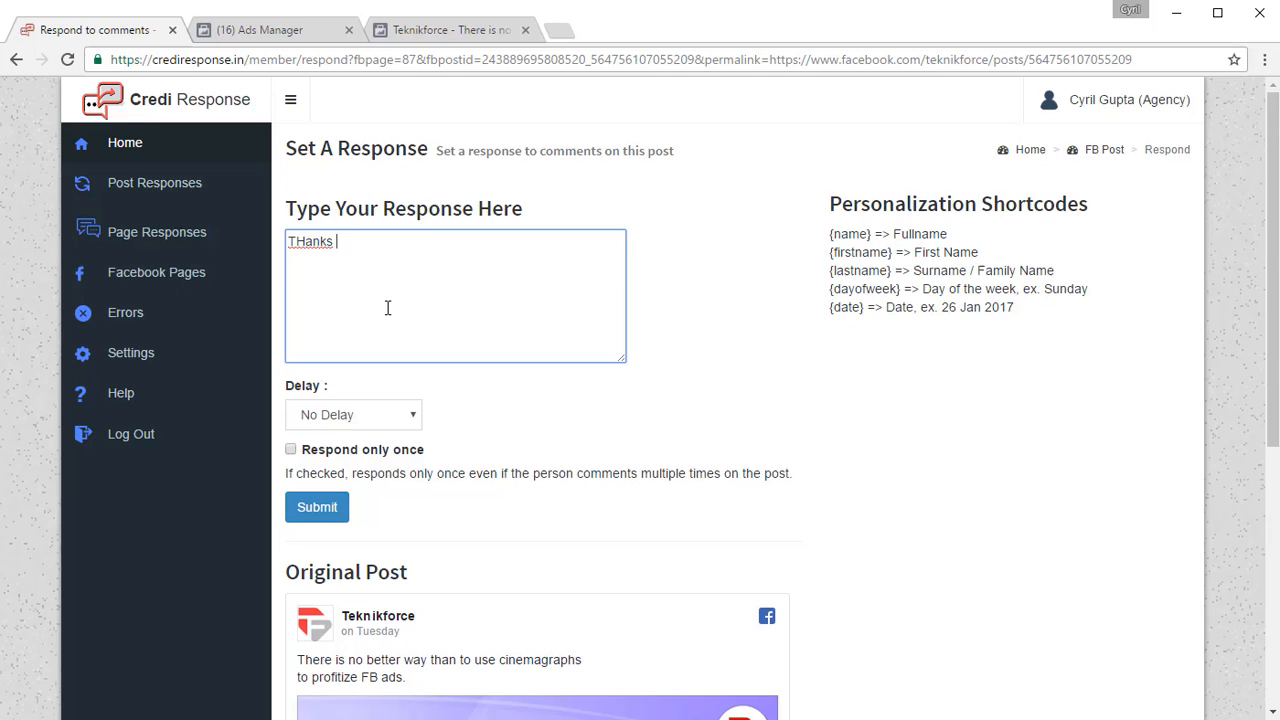
text(for commenting!)
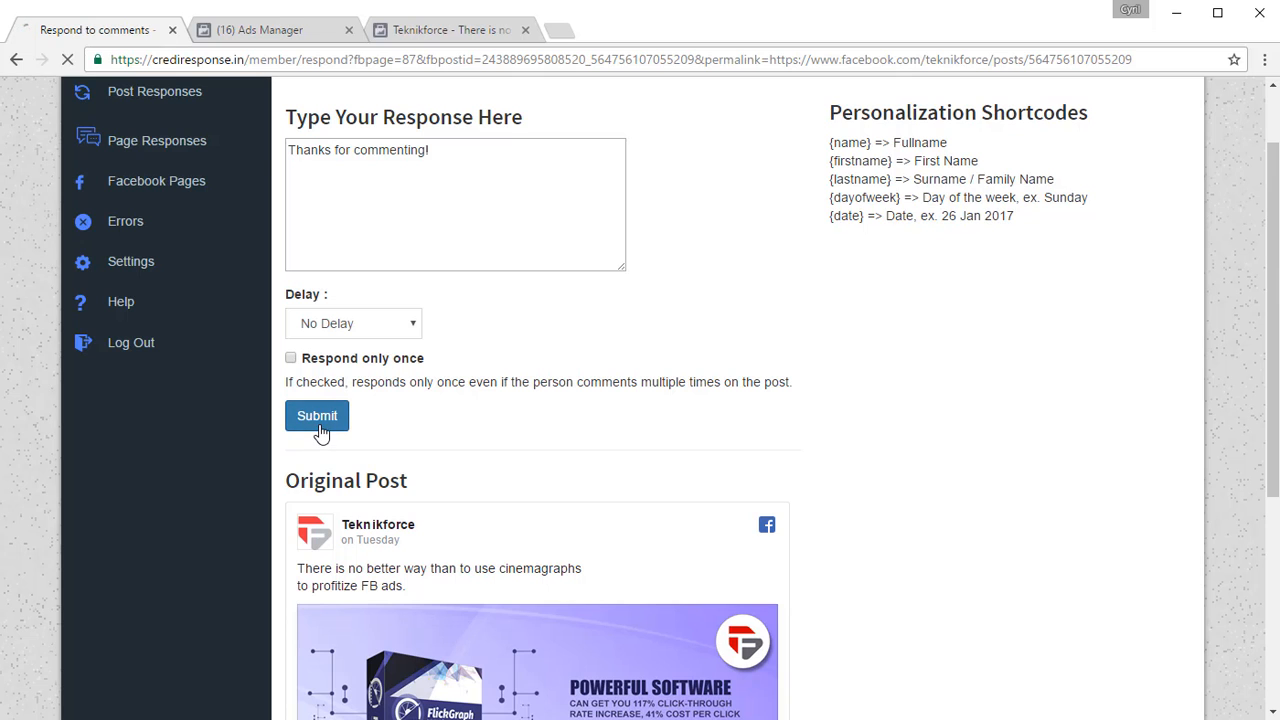
click(316, 416)
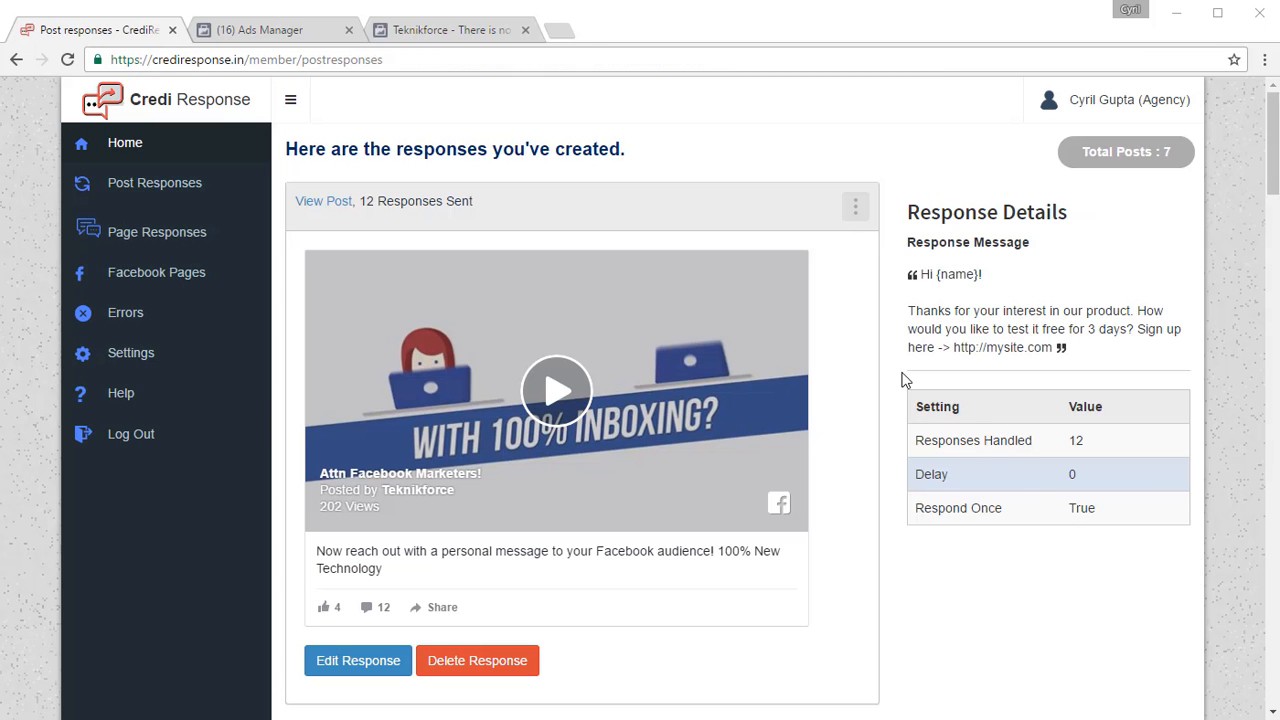
scroll(down, 3)
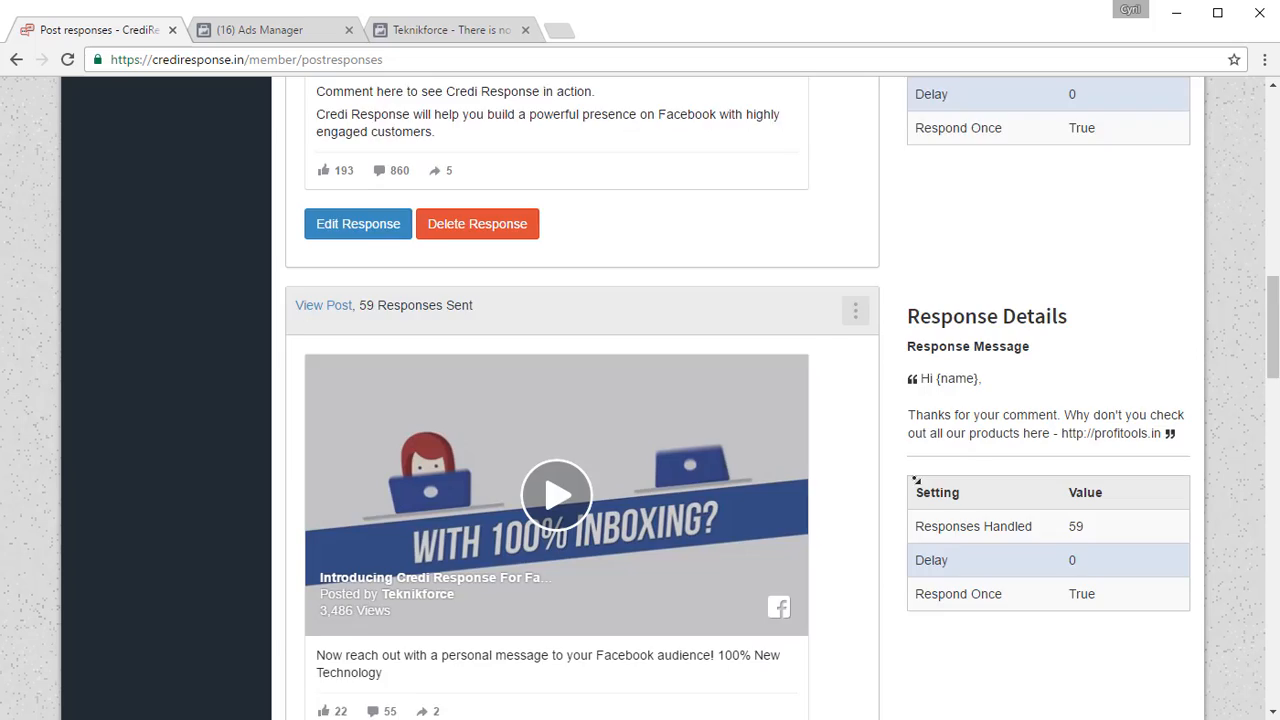
scroll(down, 3)
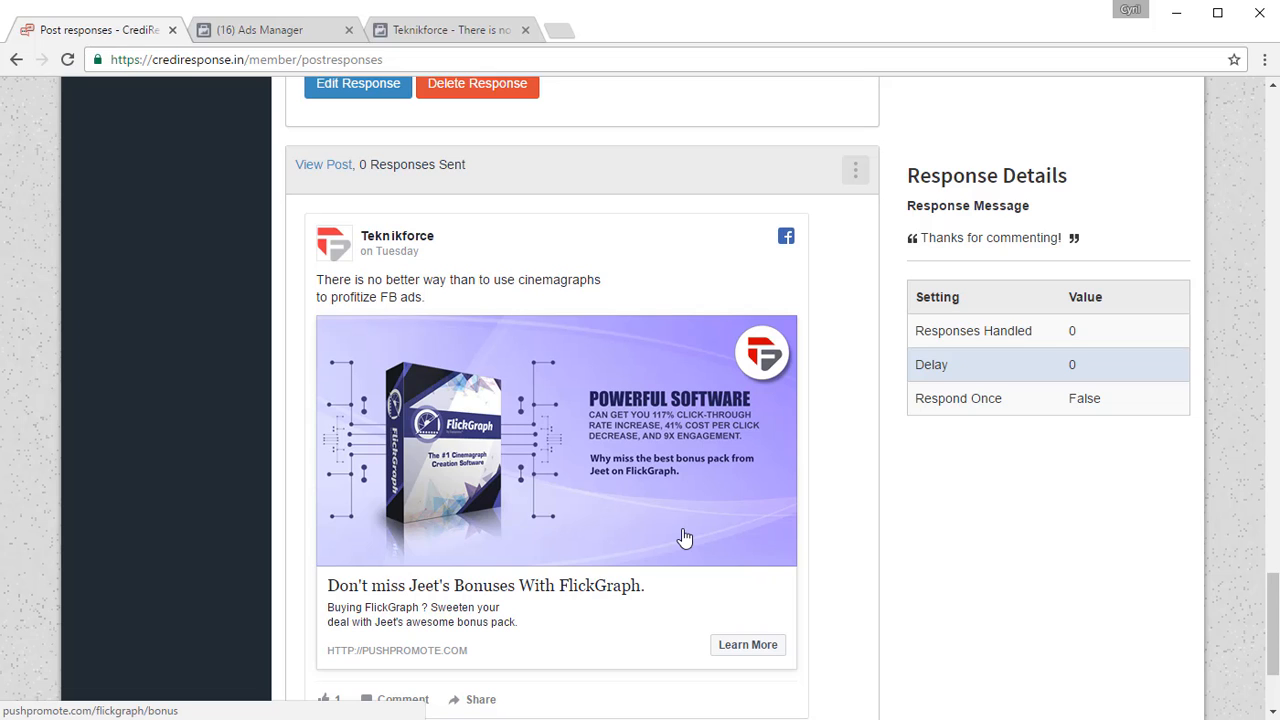
scroll(down, 3)
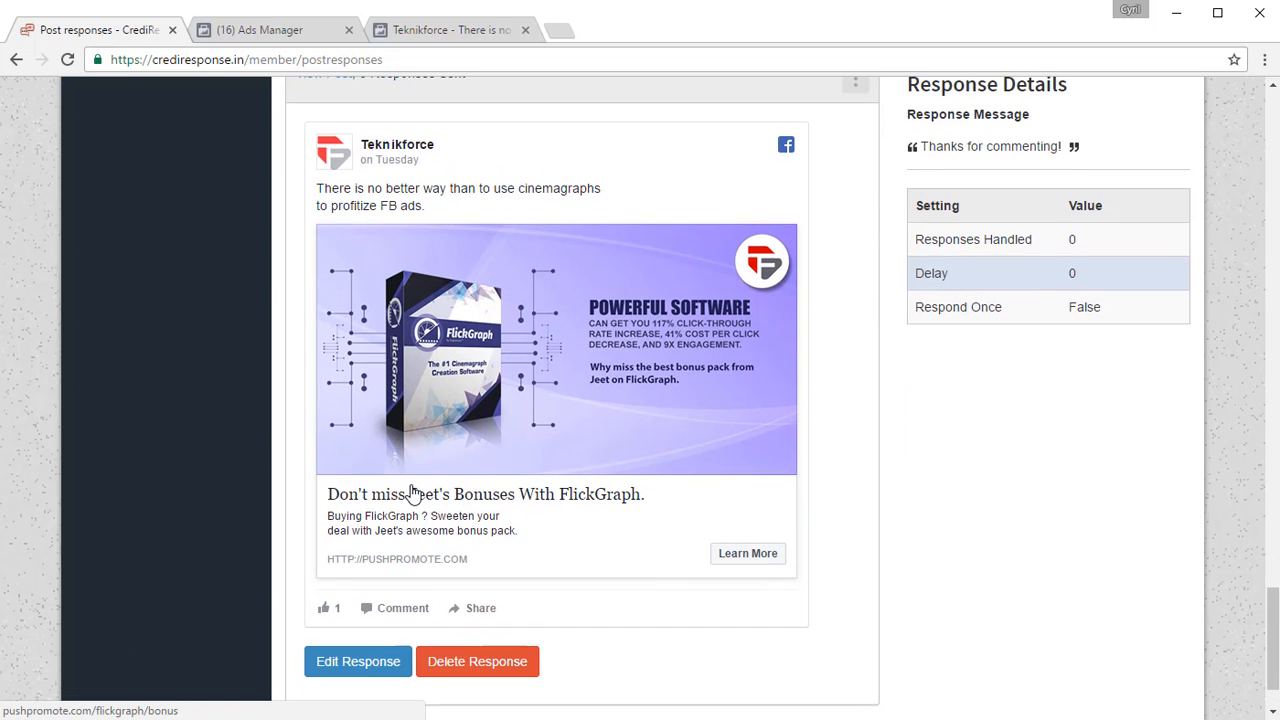